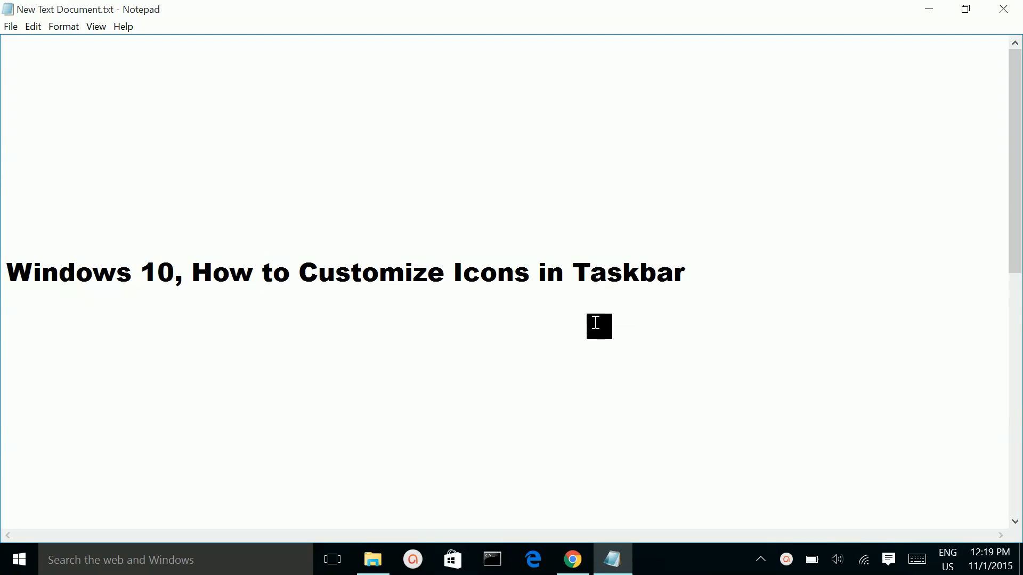
{"action": "mouse_move", "coordinate": [928, 10]}
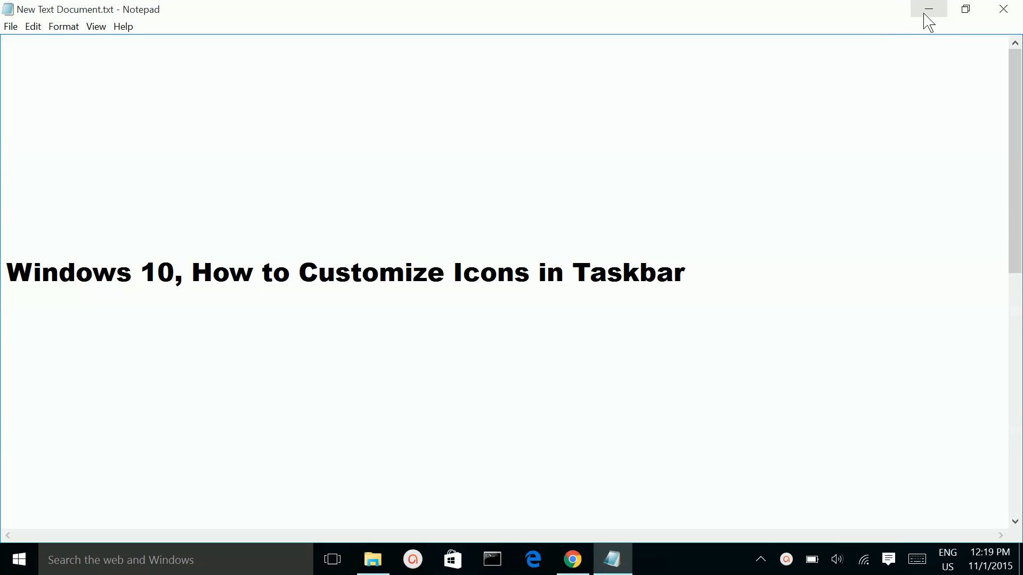
Close the Notepad document and bring up the desktop's right-click menu
{"action": "left_click", "coordinate": [927, 10]}
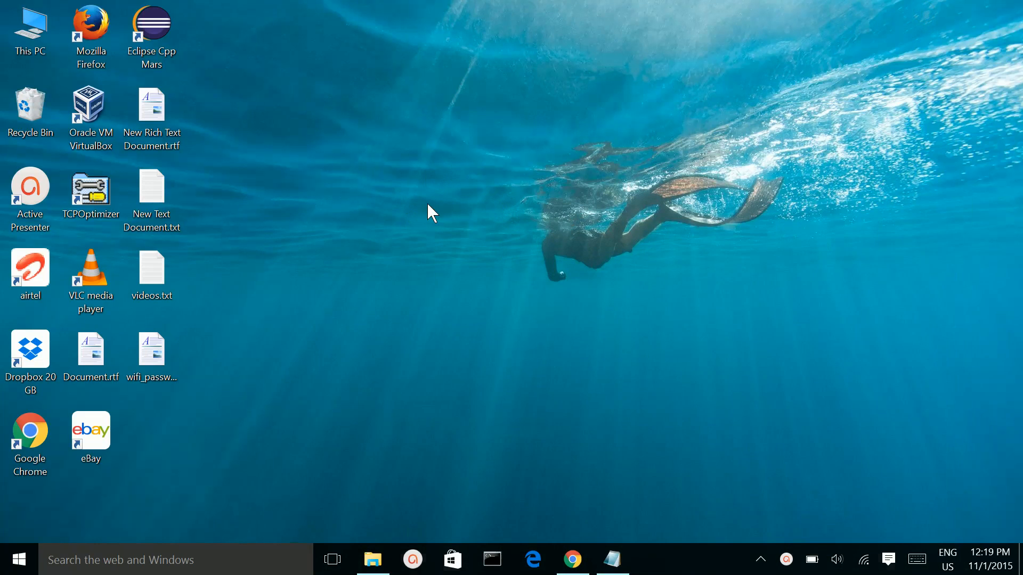
{"action": "right_click", "coordinate": [431, 213]}
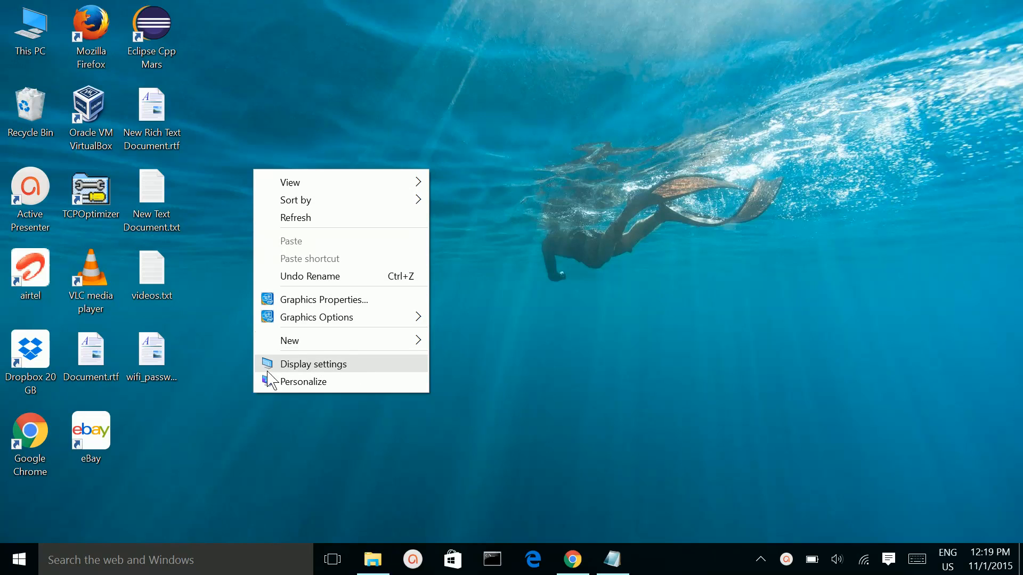
{"action": "mouse_move", "coordinate": [335, 371]}
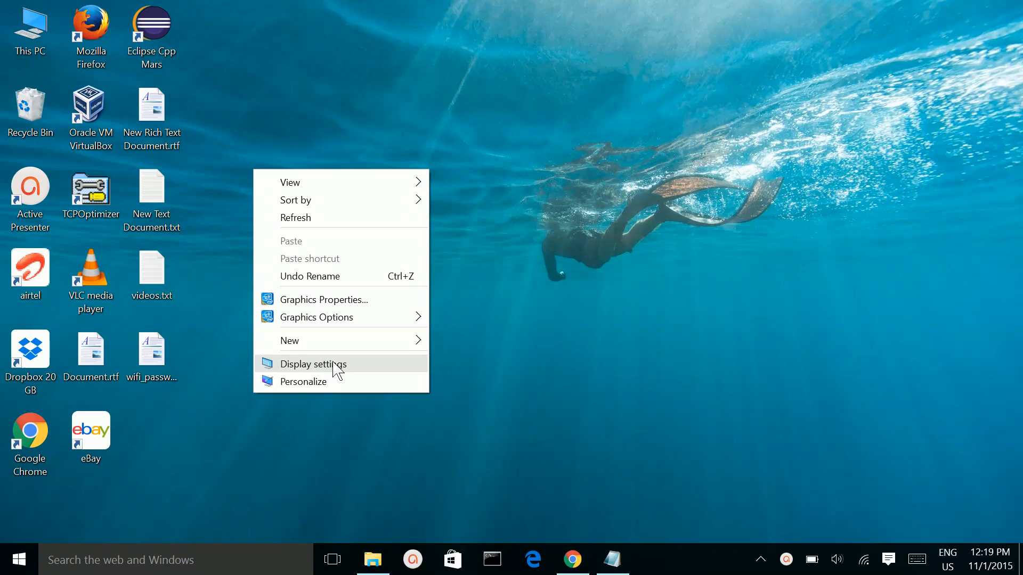
Go from Display settings to Notifications & actions in the System sidebar
{"action": "left_click", "coordinate": [313, 364]}
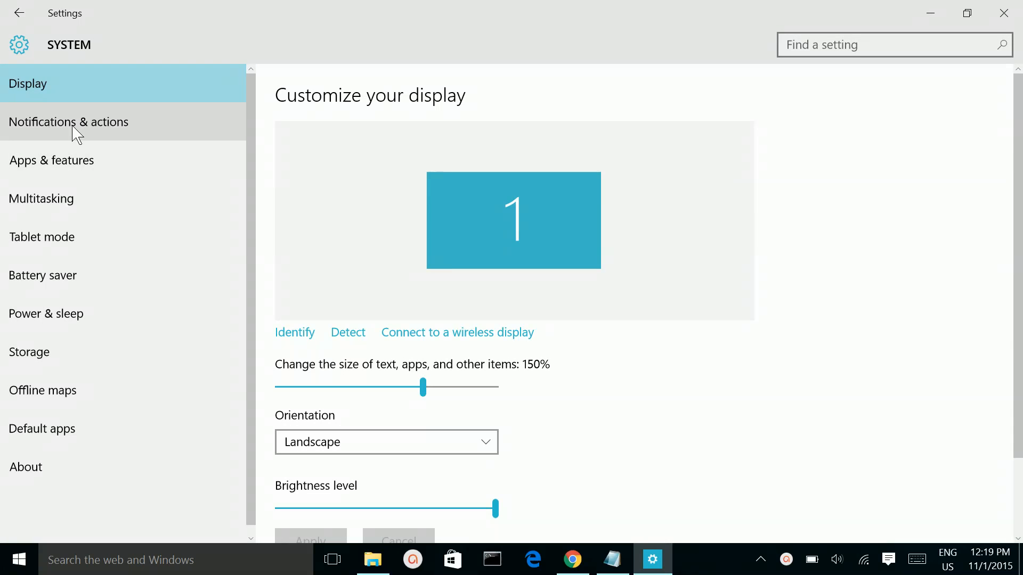
{"action": "mouse_move", "coordinate": [150, 134]}
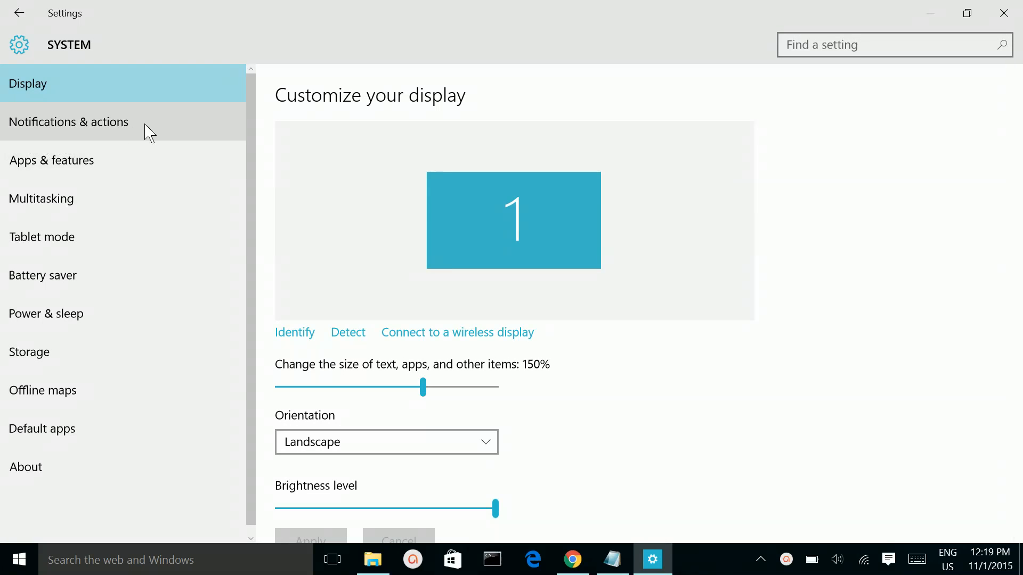
{"action": "left_click", "coordinate": [68, 121]}
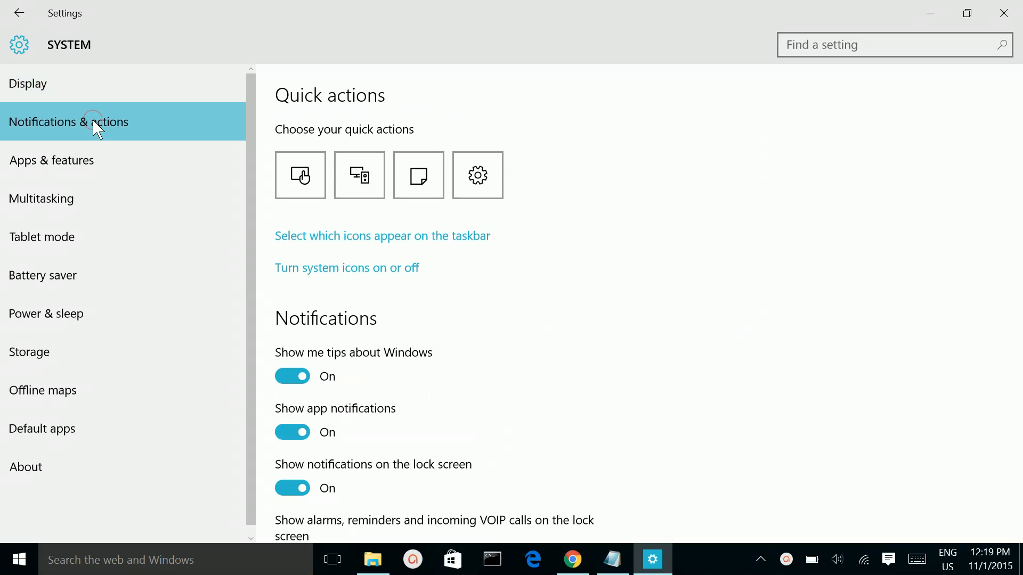
{"action": "mouse_move", "coordinate": [445, 243]}
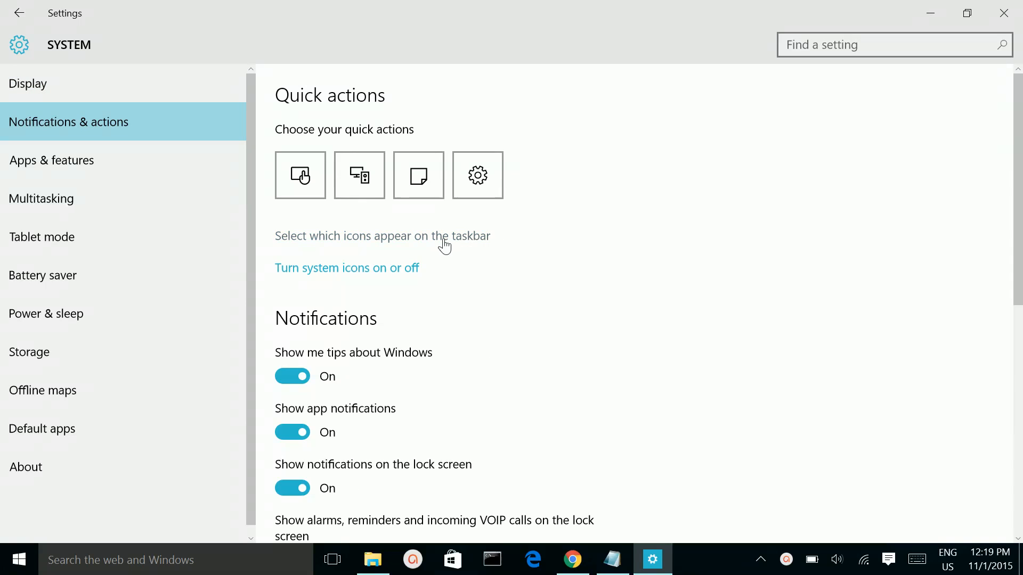
{"action": "mouse_move", "coordinate": [349, 246]}
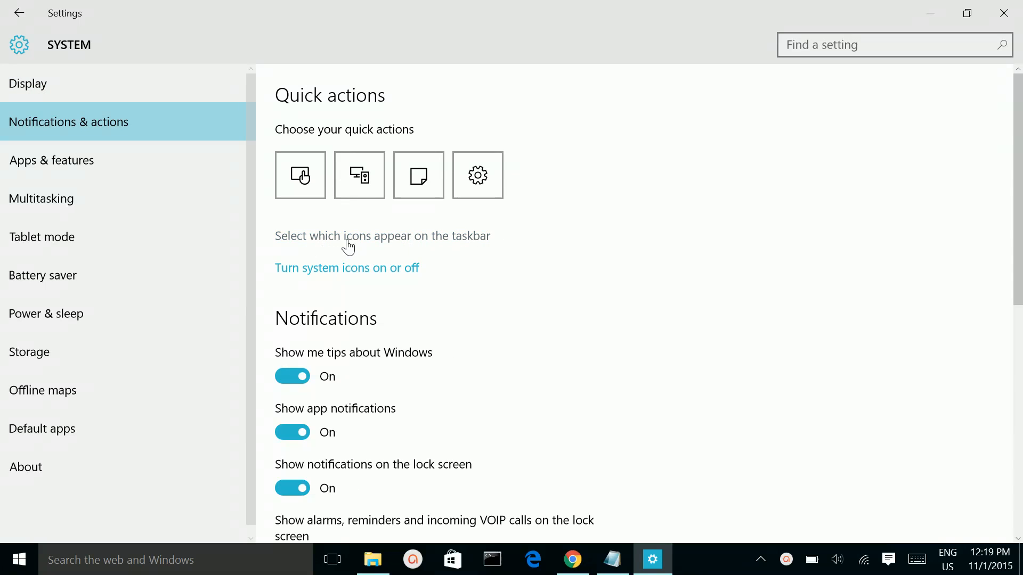
{"action": "mouse_move", "coordinate": [420, 246]}
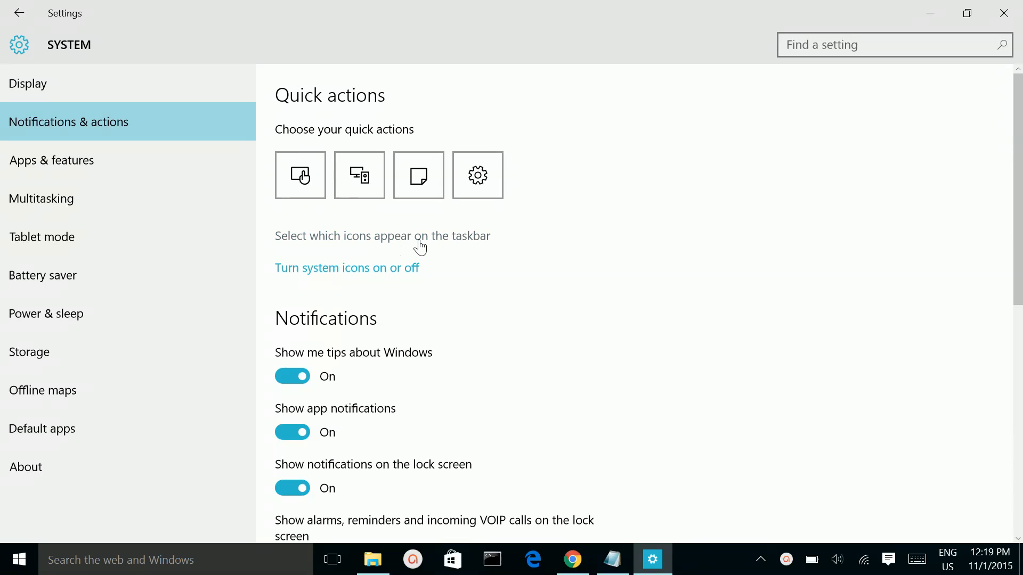
{"action": "mouse_move", "coordinate": [413, 243]}
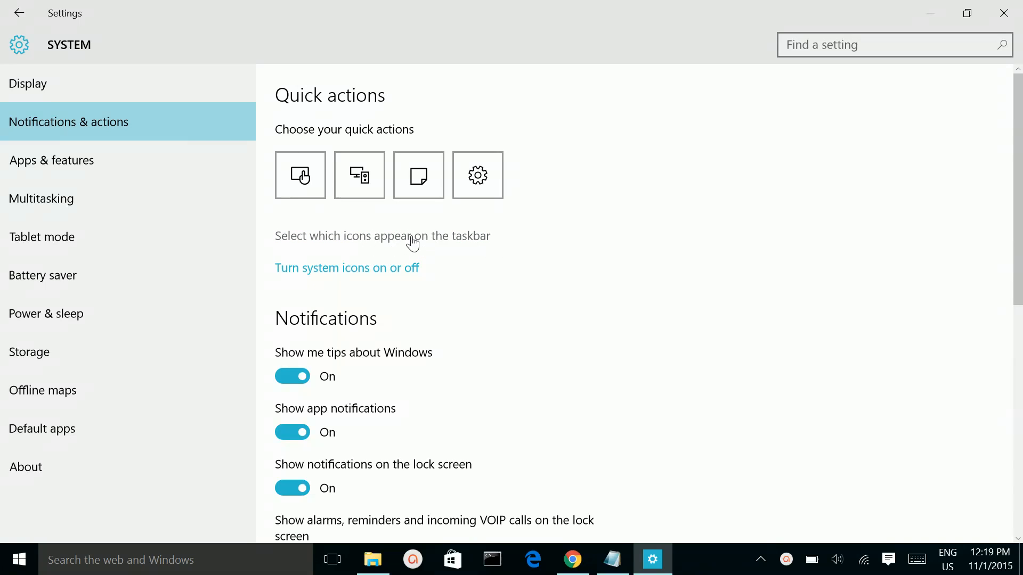
{"action": "mouse_move", "coordinate": [396, 239]}
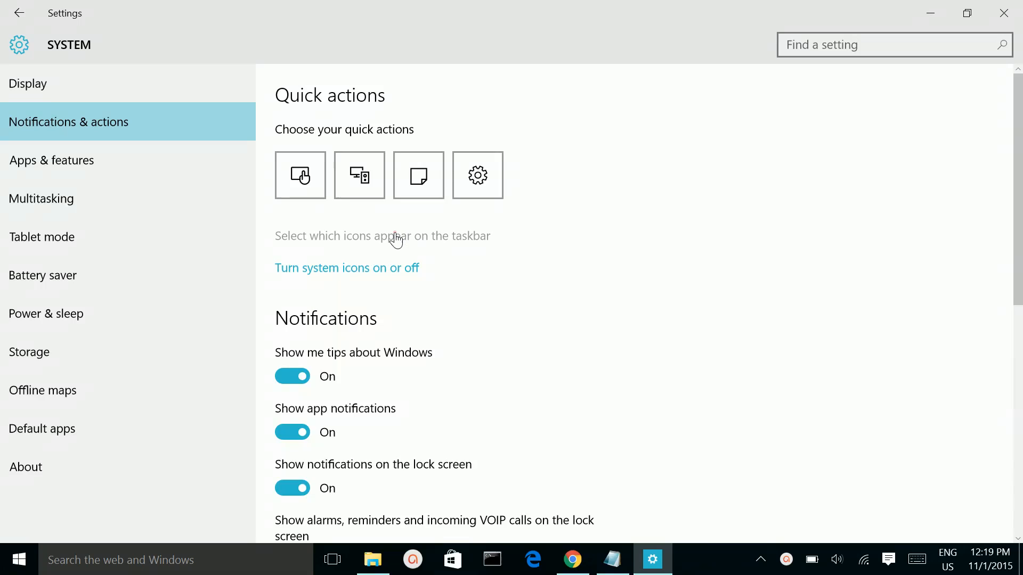
On 'Select which icons appear on the taskbar', switch the Volume and Network icons off
{"action": "left_click", "coordinate": [382, 236]}
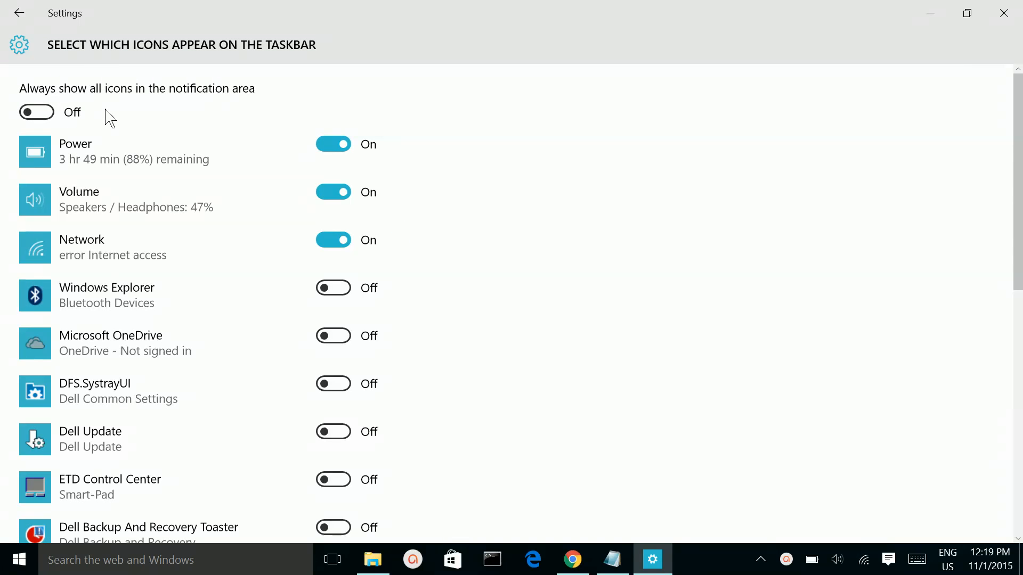
{"action": "mouse_move", "coordinate": [147, 243]}
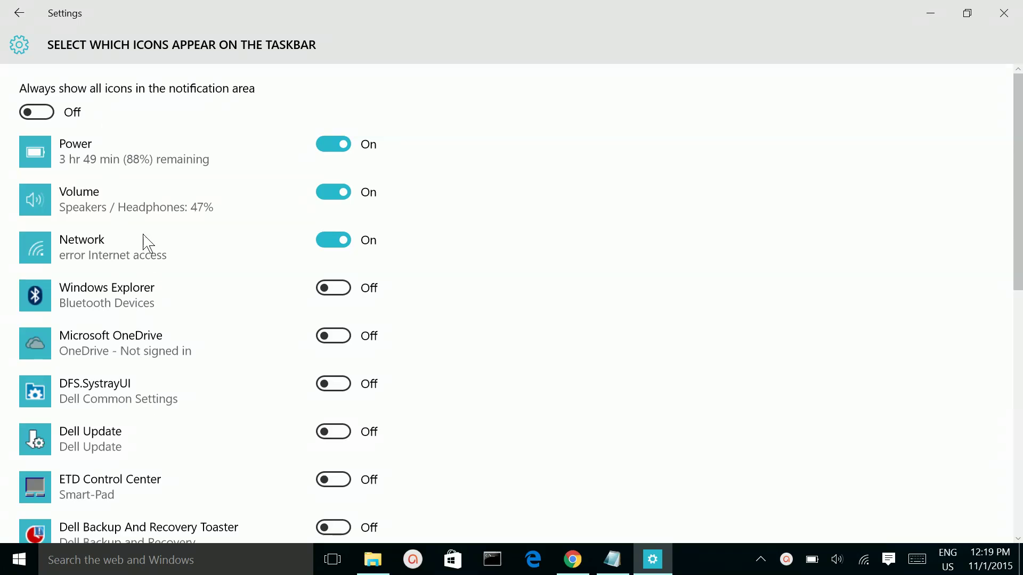
{"action": "mouse_move", "coordinate": [905, 457]}
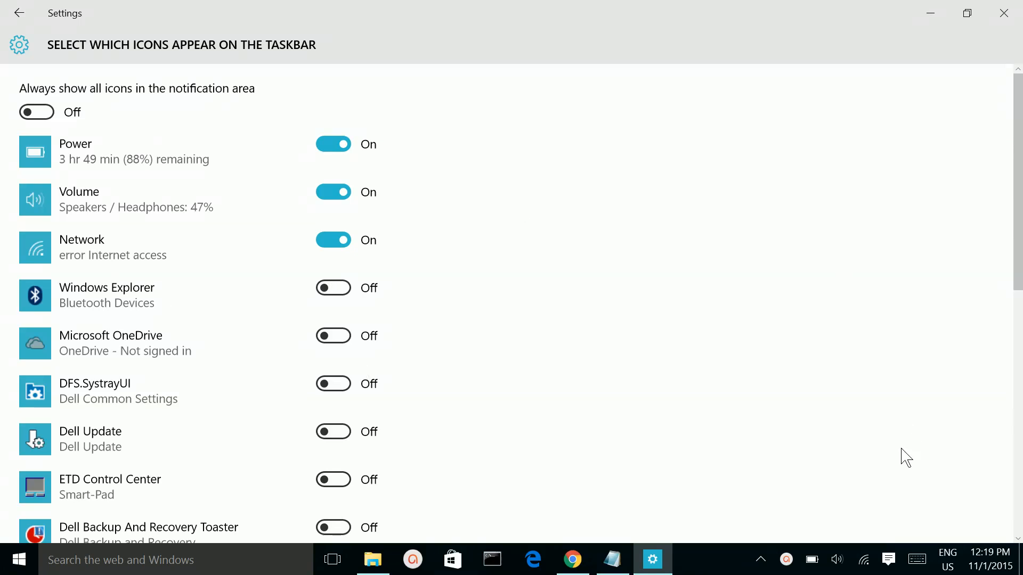
{"action": "mouse_move", "coordinate": [837, 559]}
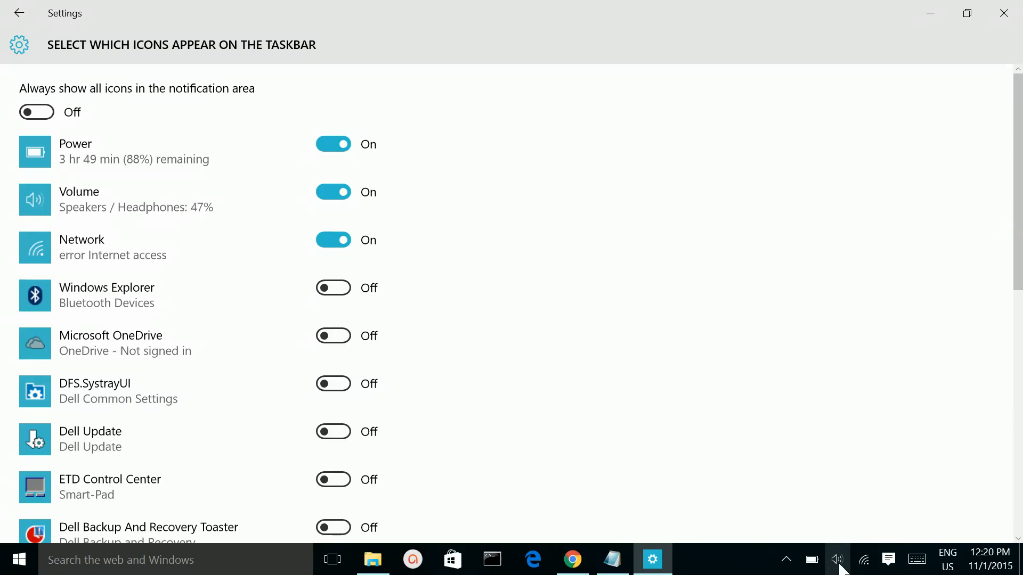
{"action": "mouse_move", "coordinate": [885, 563]}
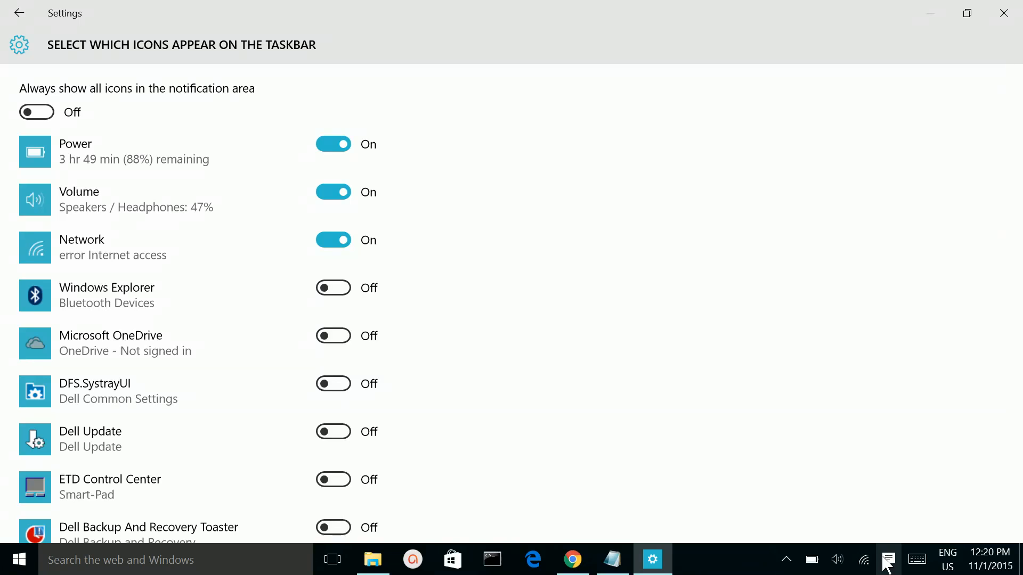
{"action": "mouse_move", "coordinate": [837, 559]}
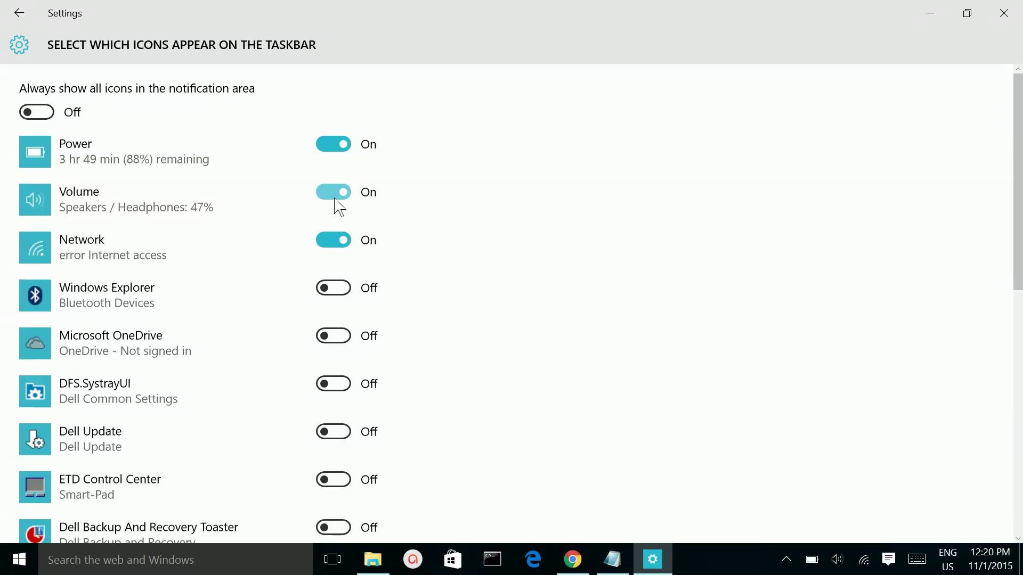
{"action": "left_click", "coordinate": [332, 192]}
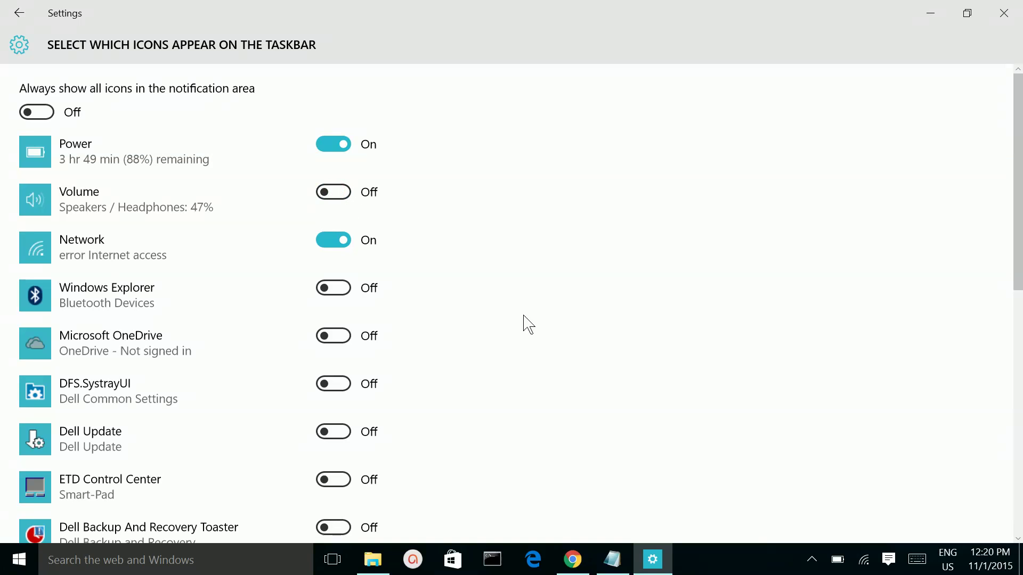
{"action": "mouse_move", "coordinate": [606, 473]}
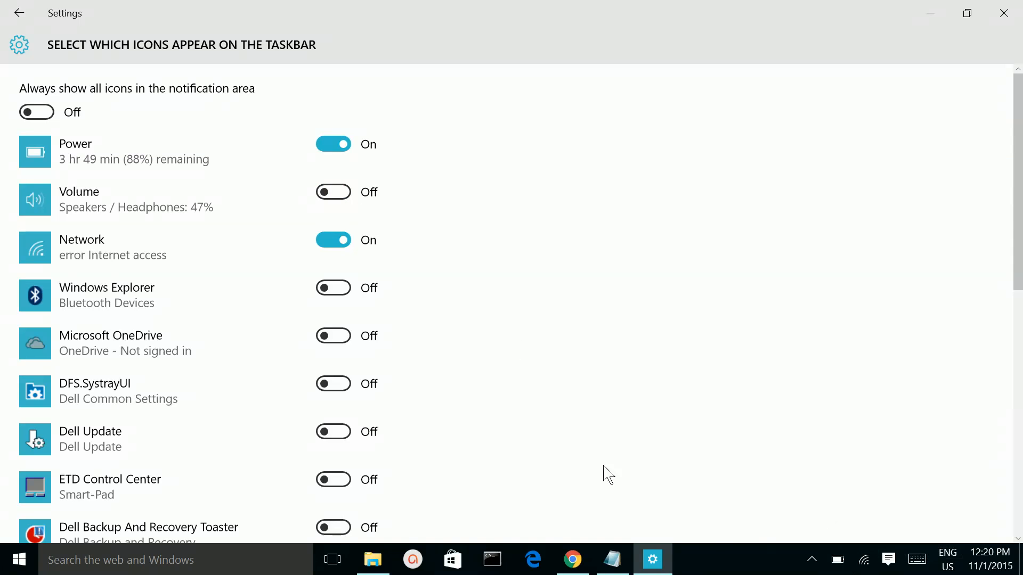
{"action": "mouse_move", "coordinate": [863, 559]}
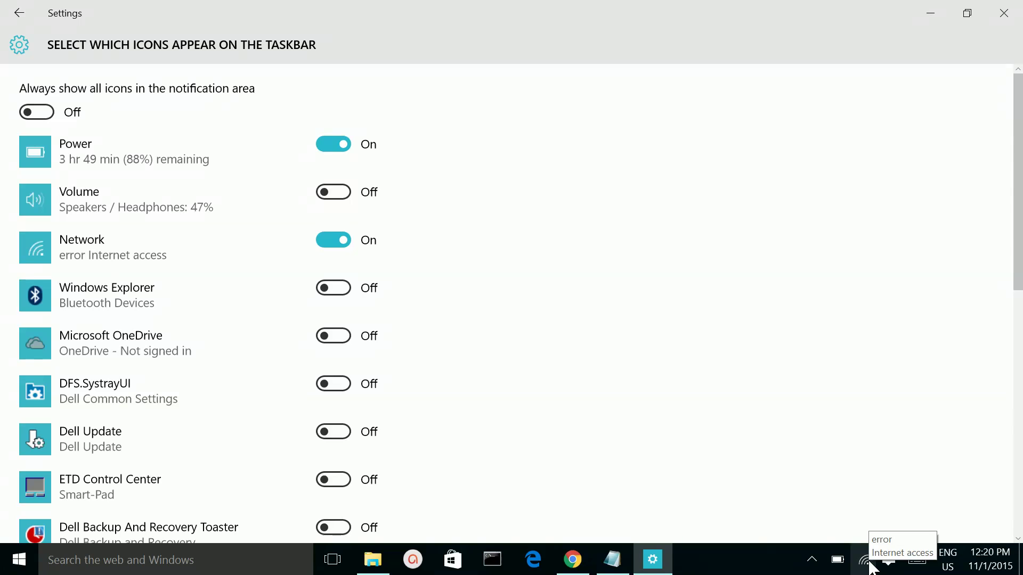
{"action": "left_click", "coordinate": [333, 239]}
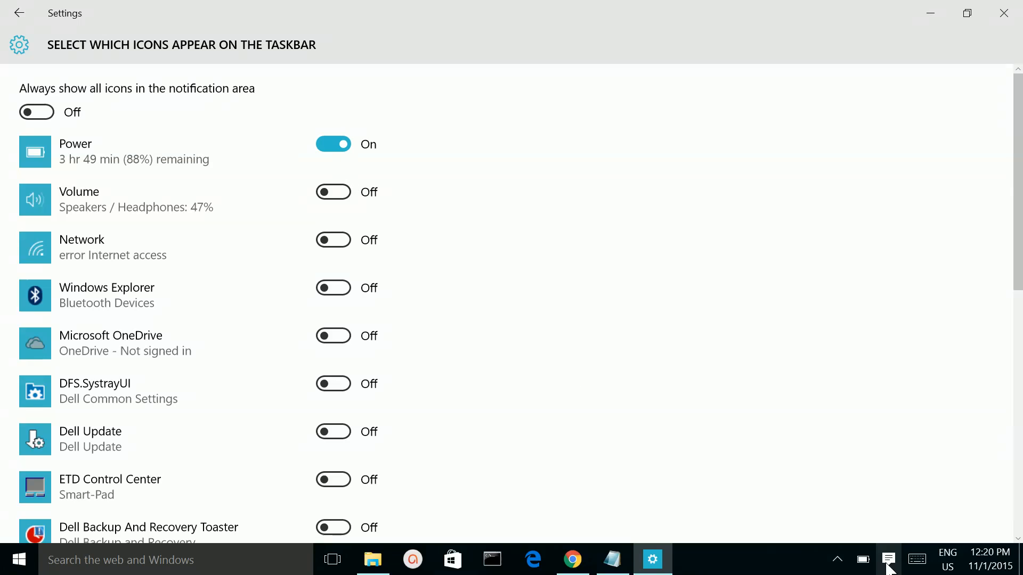
Switch the Power, Volume and Network taskbar icons back on
{"action": "left_click", "coordinate": [332, 144]}
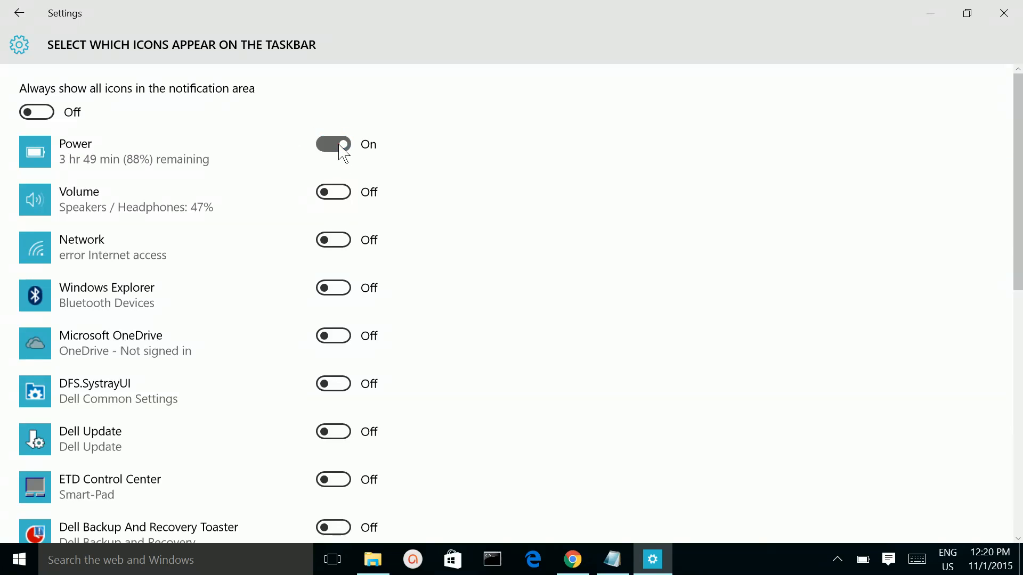
{"action": "left_click", "coordinate": [334, 191]}
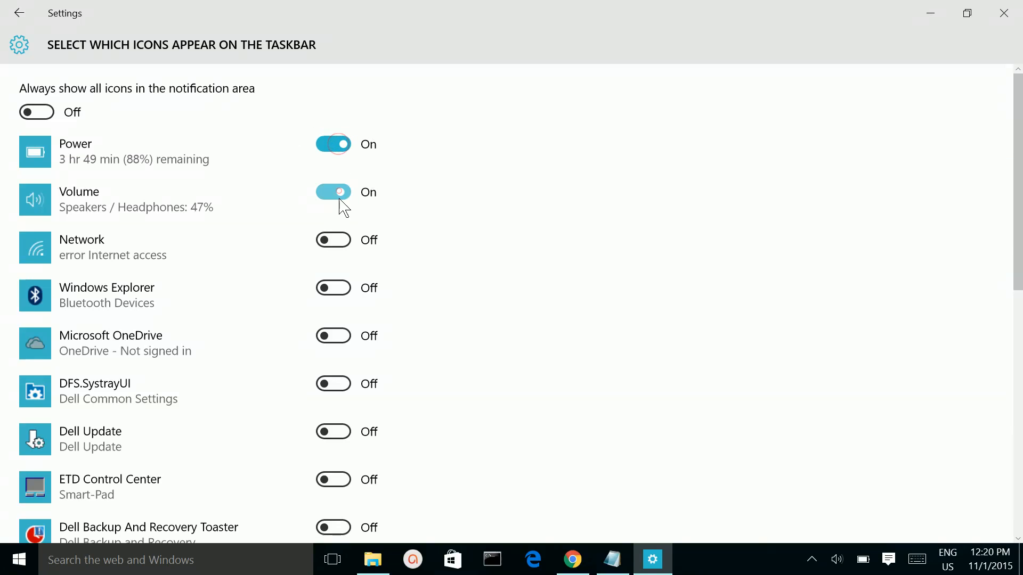
{"action": "left_click", "coordinate": [333, 239]}
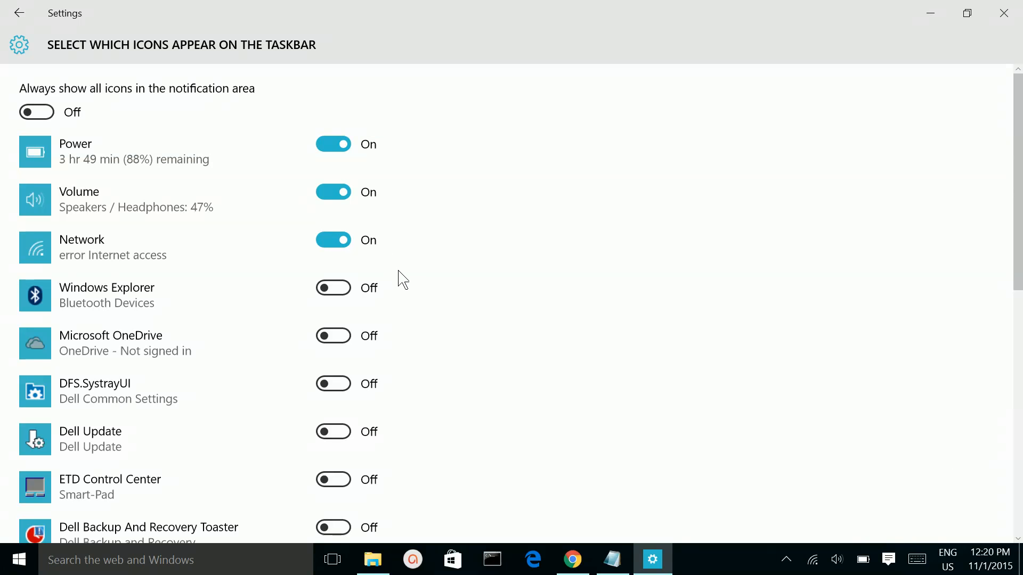
{"action": "mouse_move", "coordinate": [382, 287]}
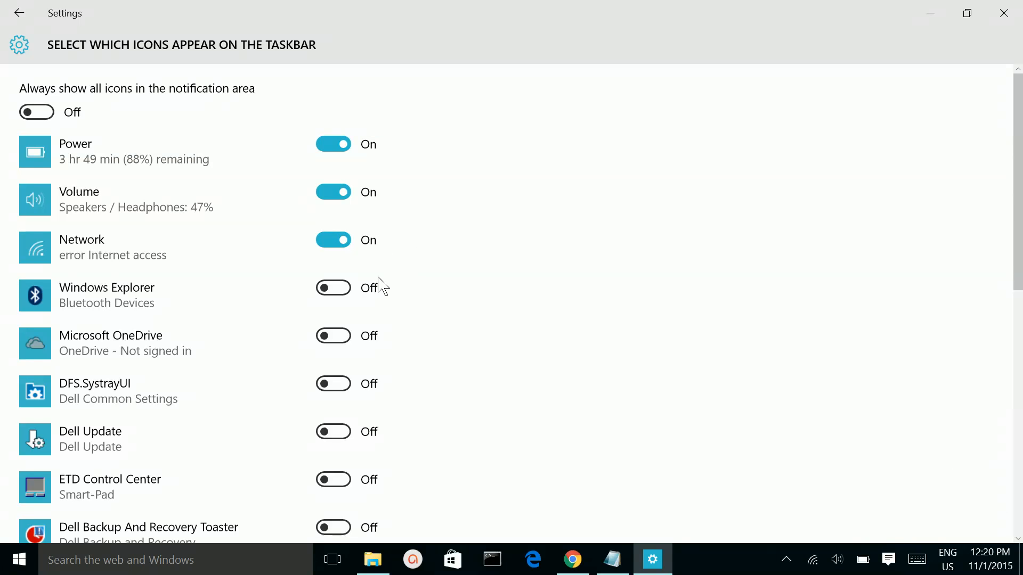
{"action": "scroll", "scroll_direction": "down", "scroll_amount": 3}
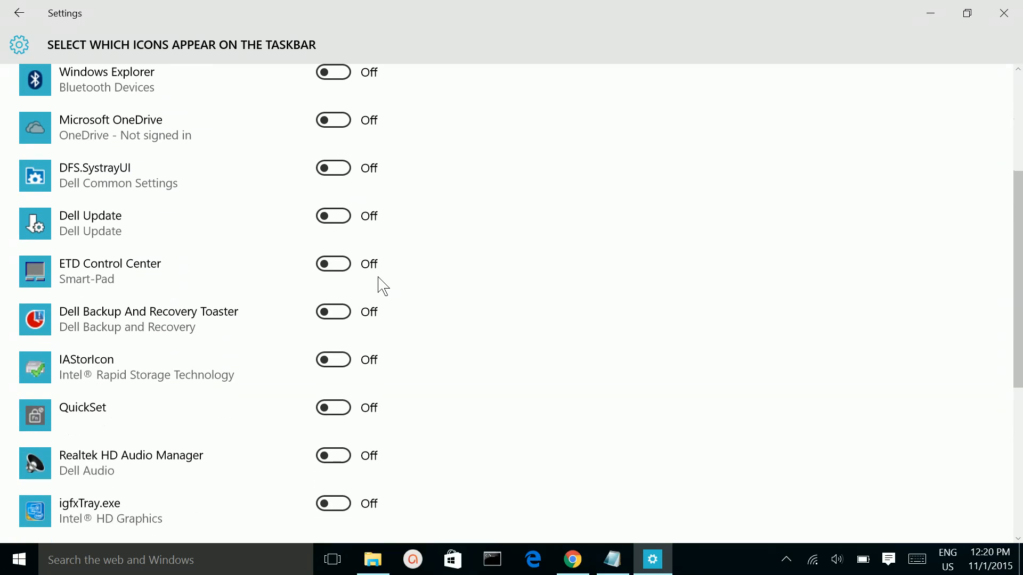
{"action": "scroll", "scroll_direction": "up", "scroll_amount": 3}
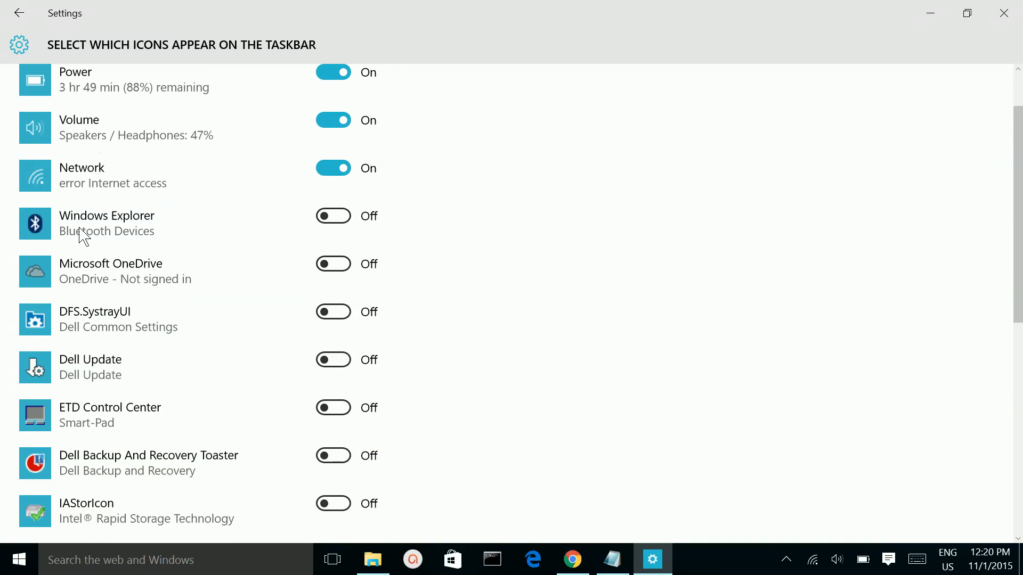
{"action": "mouse_move", "coordinate": [6, 283]}
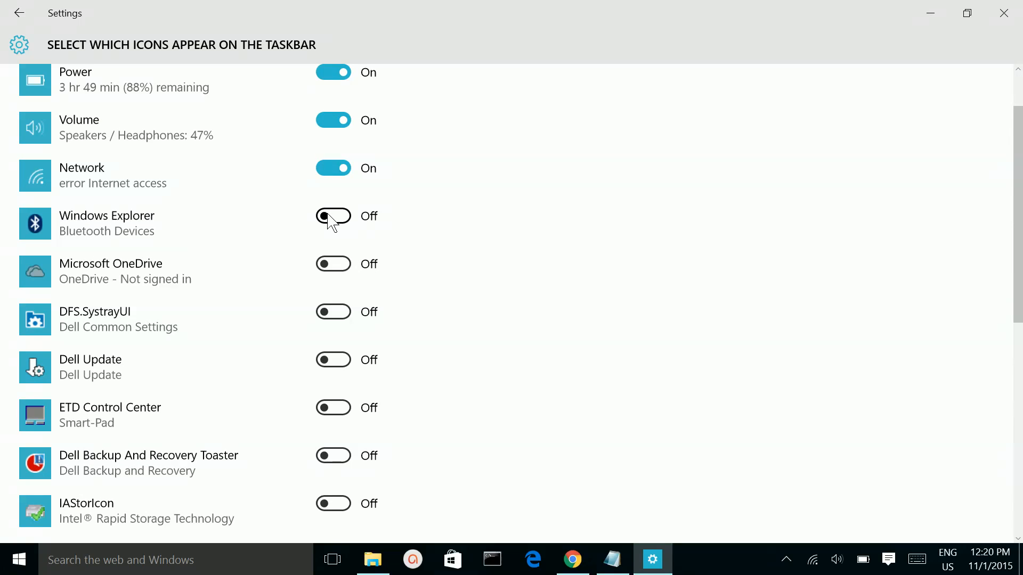
{"action": "left_click", "coordinate": [332, 216]}
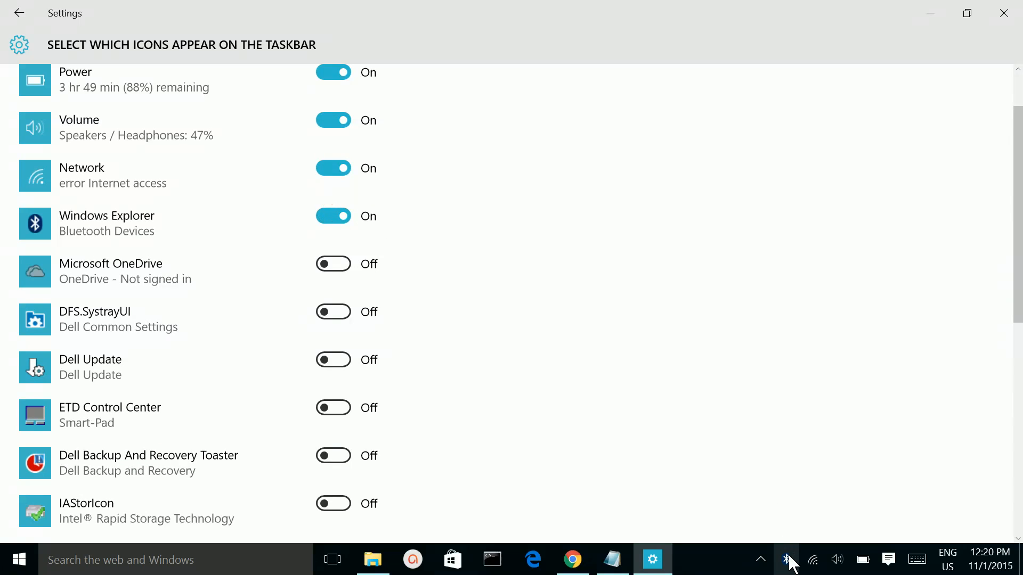
{"action": "mouse_move", "coordinate": [791, 572]}
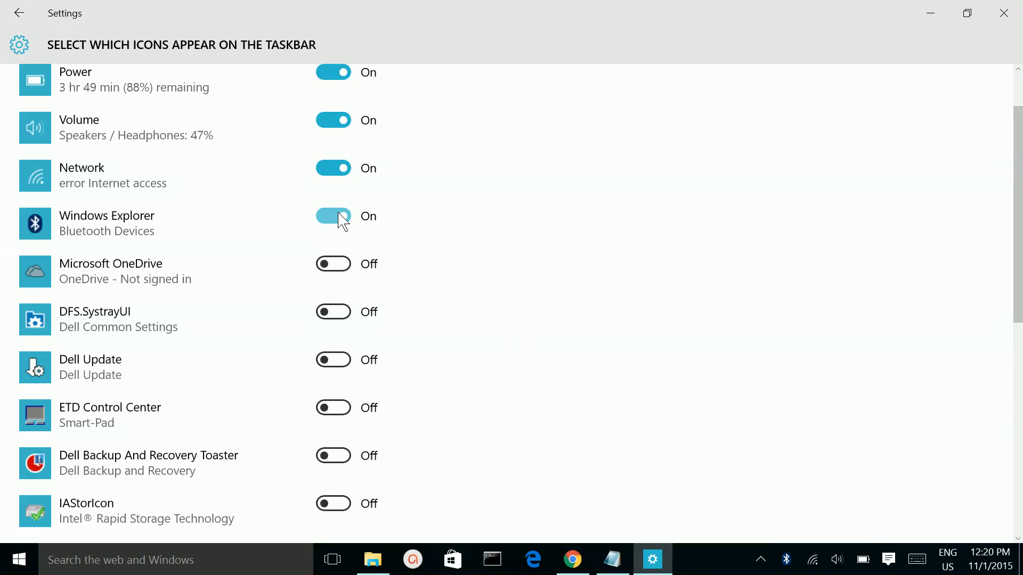
{"action": "left_click", "coordinate": [333, 217]}
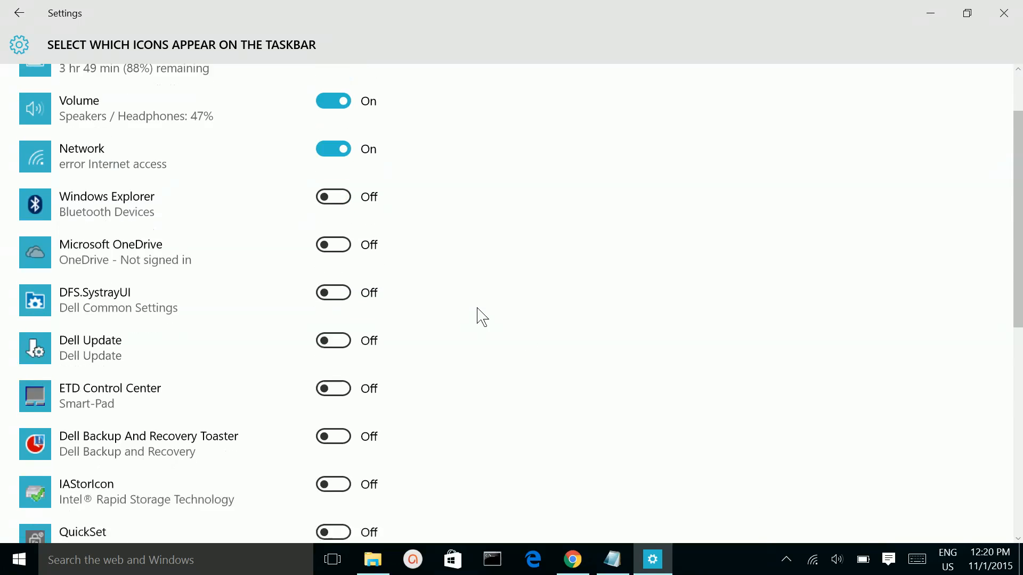
{"action": "scroll", "scroll_direction": "down", "scroll_amount": 3}
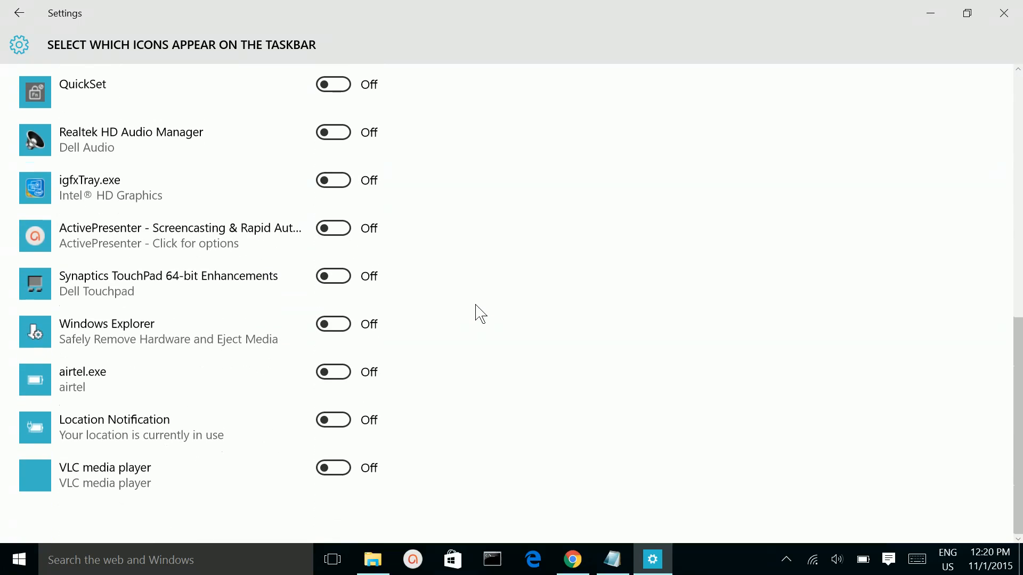
{"action": "scroll", "scroll_direction": "up", "scroll_amount": 3}
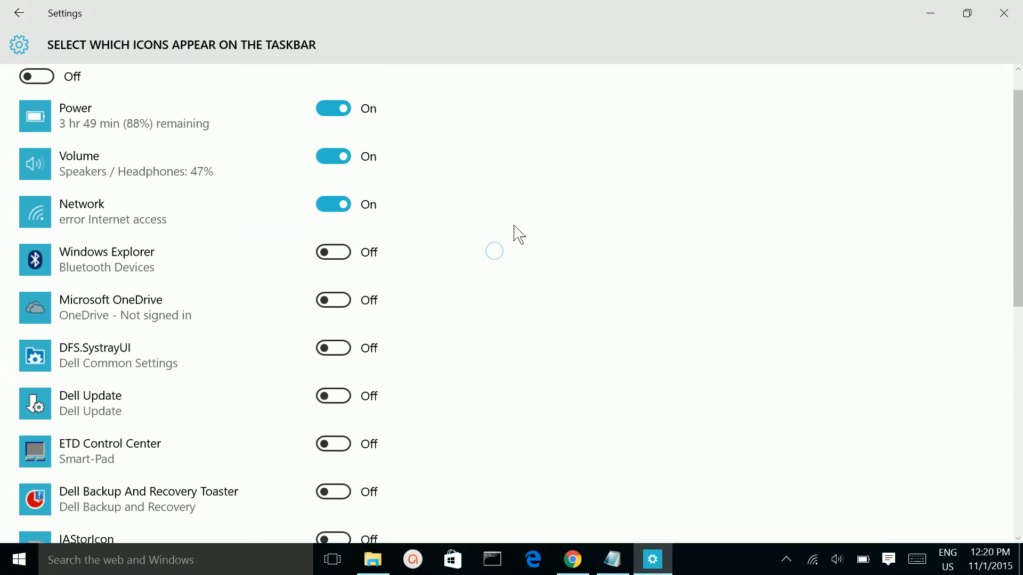
{"action": "scroll", "scroll_direction": "up", "scroll_amount": 3}
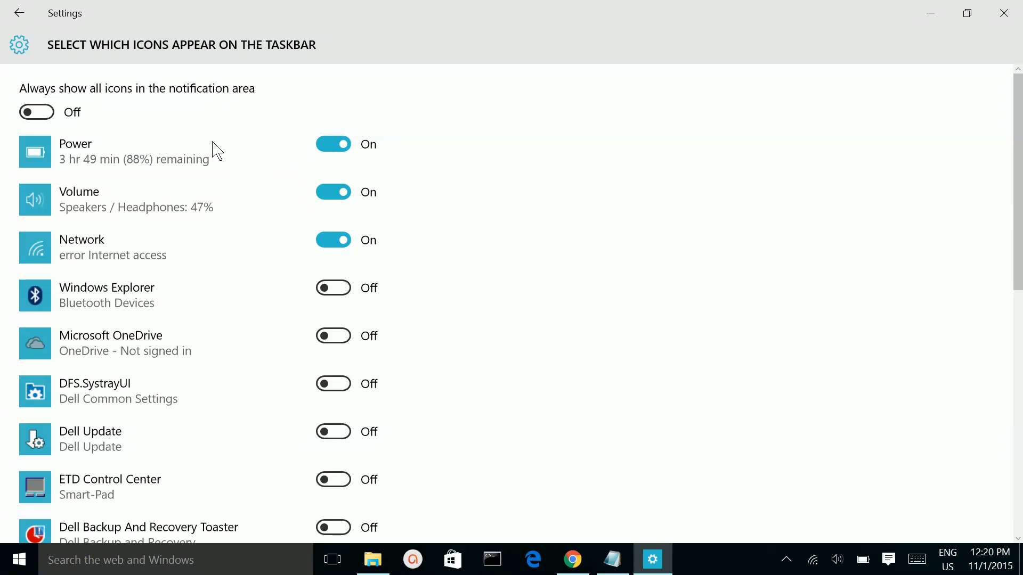
{"action": "mouse_move", "coordinate": [796, 561]}
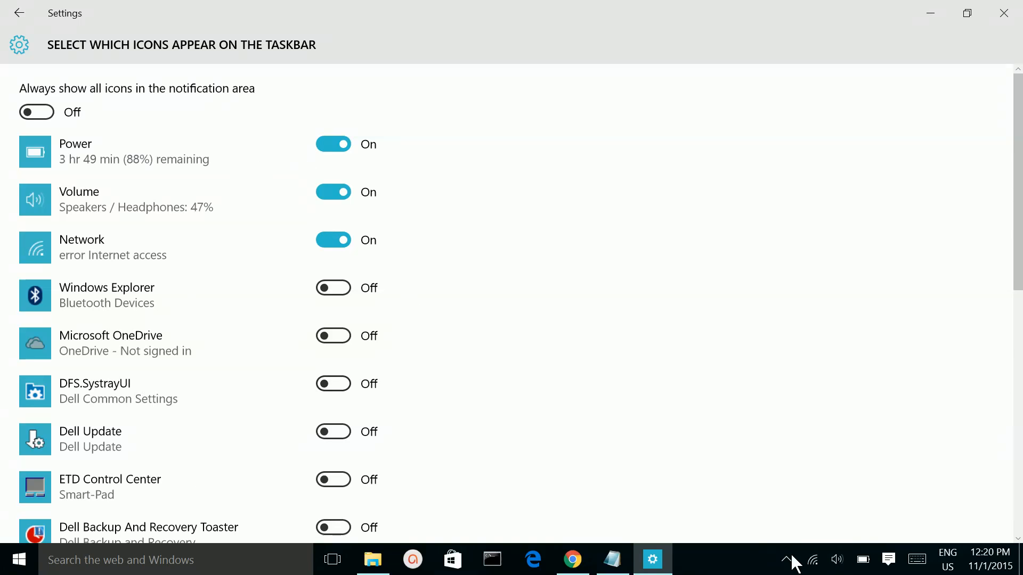
{"action": "mouse_move", "coordinate": [904, 557]}
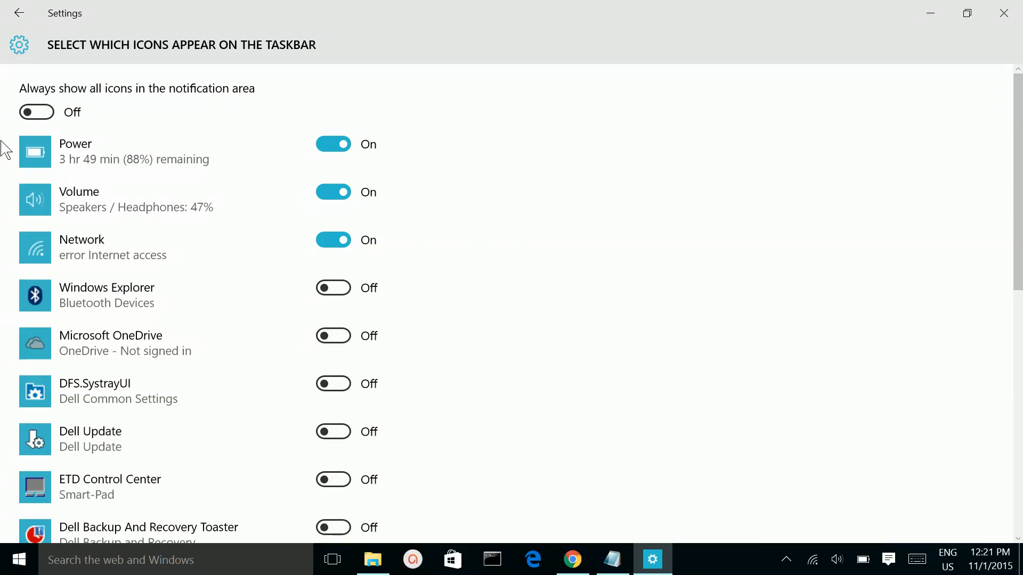
{"action": "mouse_move", "coordinate": [66, 98]}
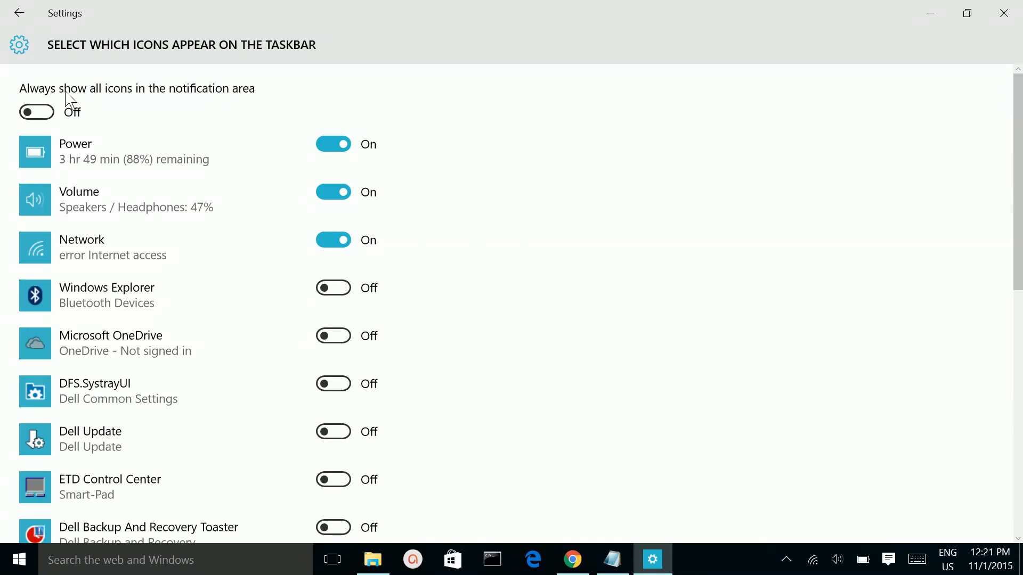
{"action": "mouse_move", "coordinate": [429, 182]}
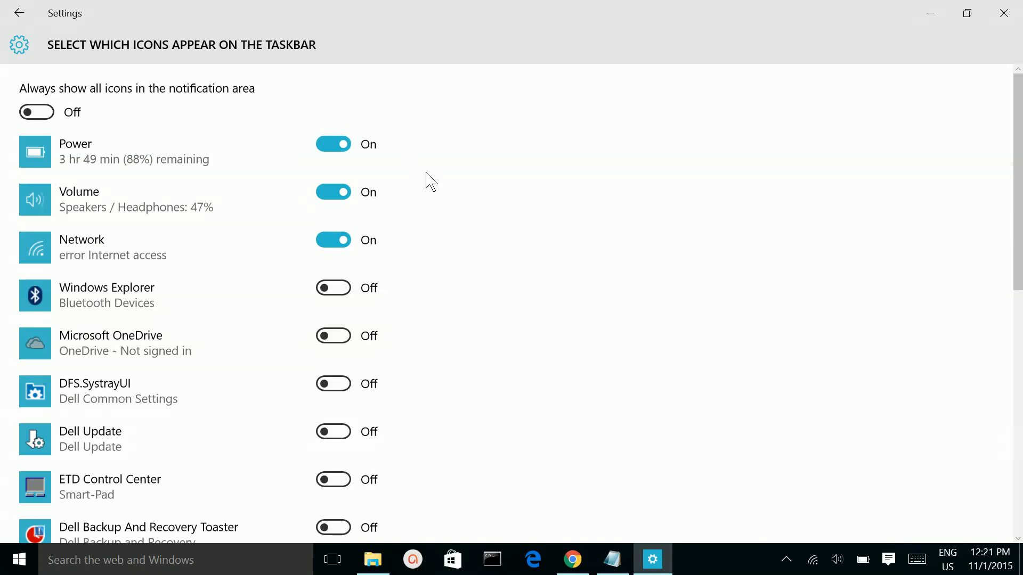
{"action": "mouse_move", "coordinate": [888, 562]}
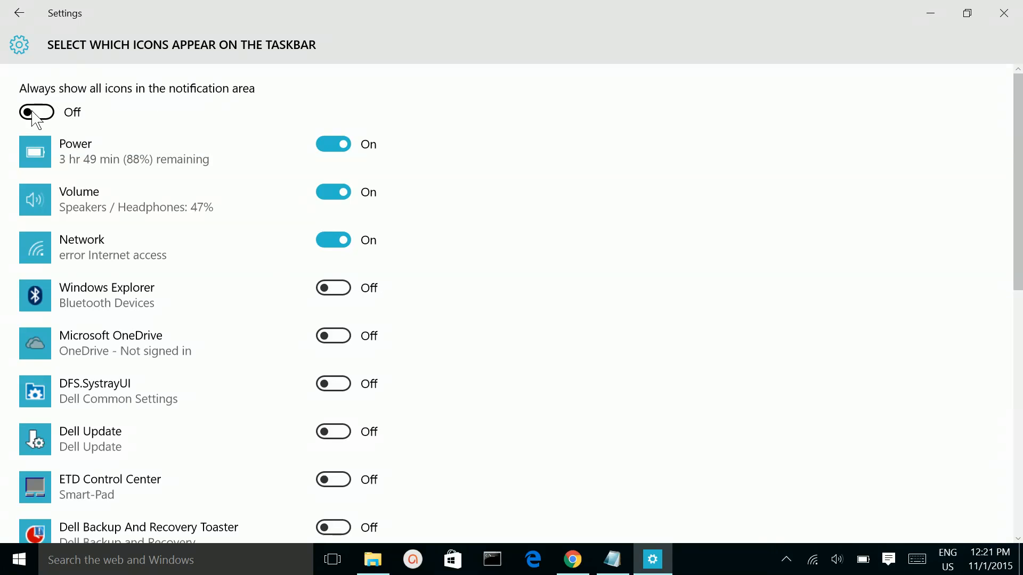
{"action": "left_click", "coordinate": [36, 111]}
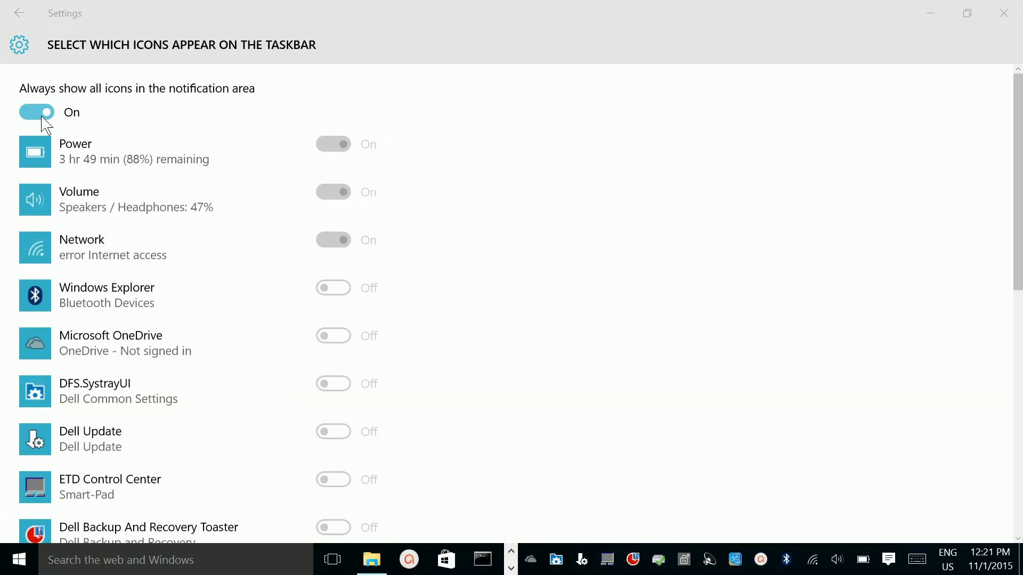
{"action": "left_click", "coordinate": [36, 112]}
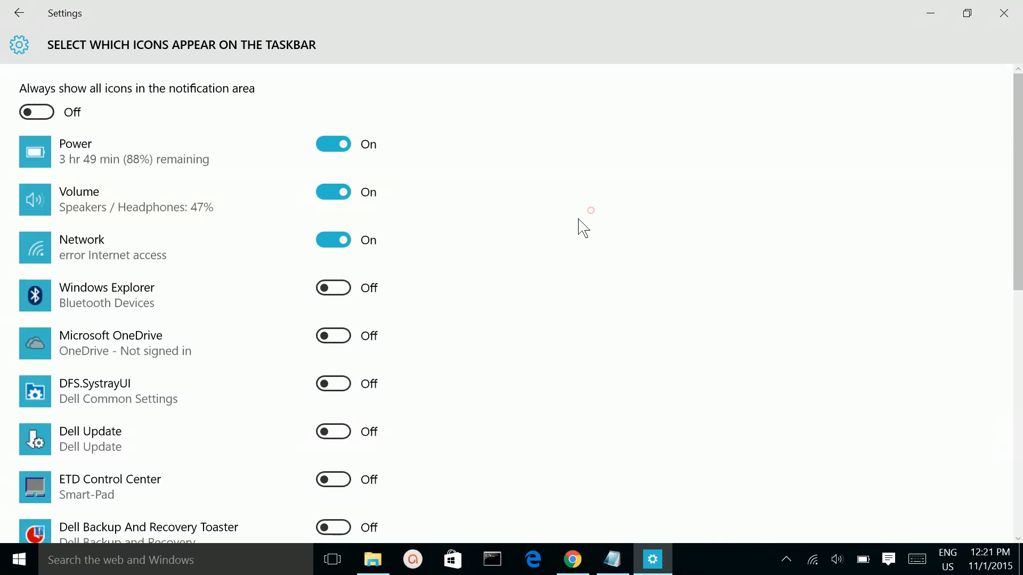
{"action": "mouse_move", "coordinate": [611, 208]}
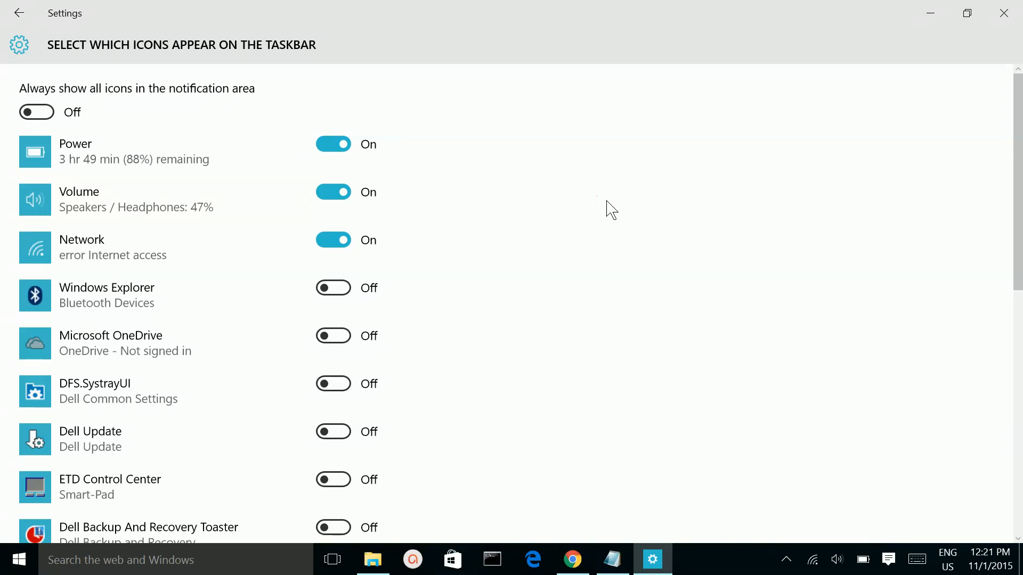